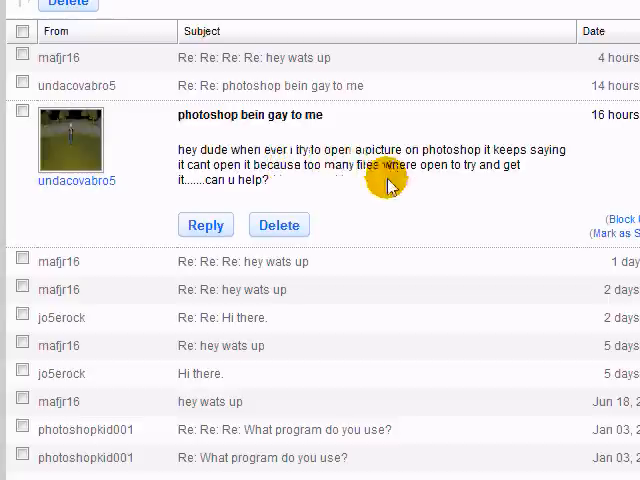
mouse_move(224, 180)
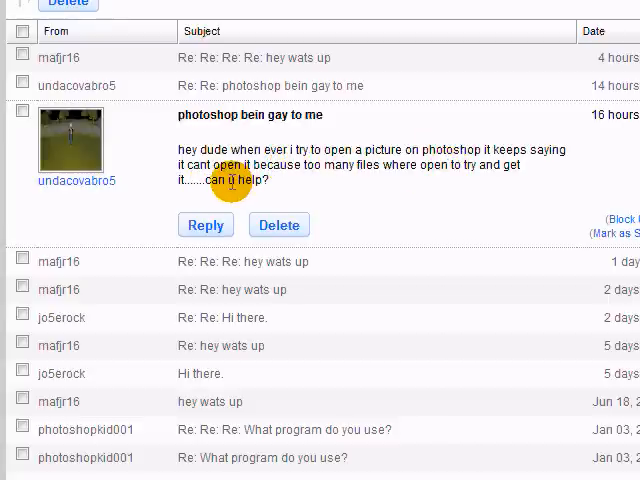
Step: Reach the Performance preferences through Edit > Preferences, after a brief look at the File commands
scroll(down, 3)
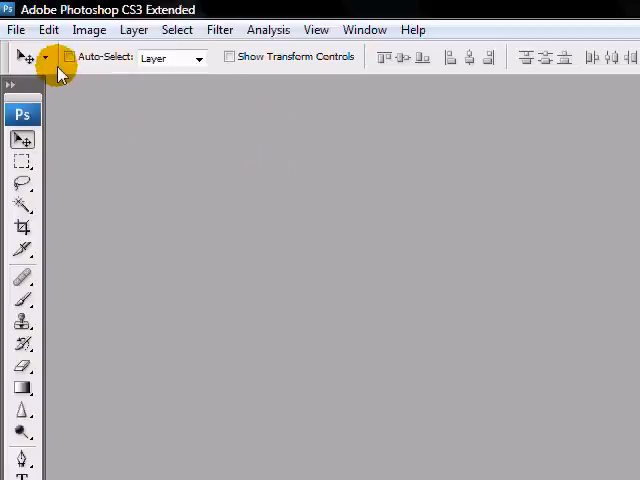
mouse_move(64, 92)
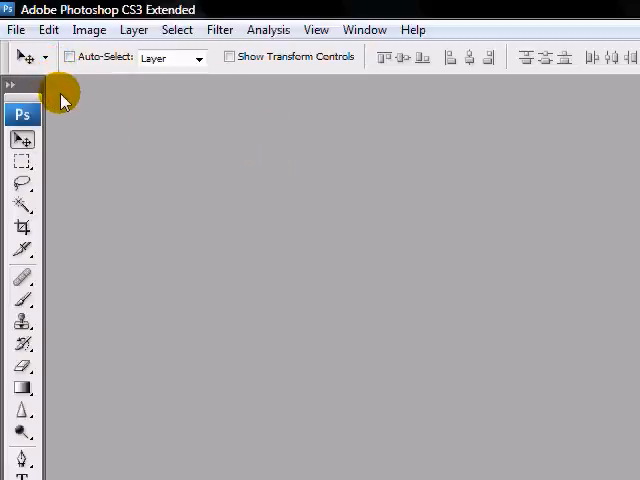
click(16, 28)
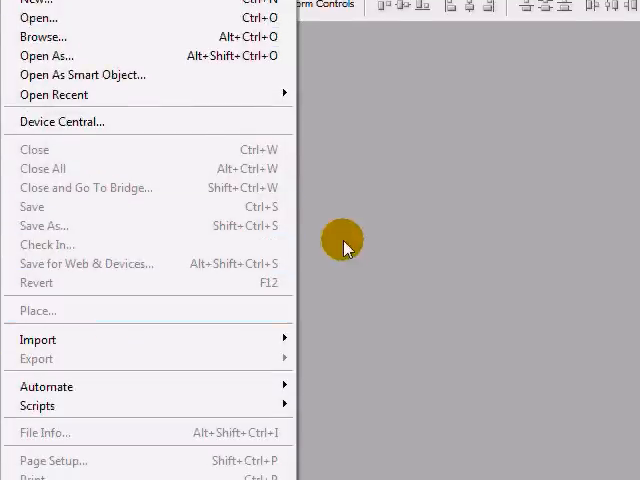
click(48, 28)
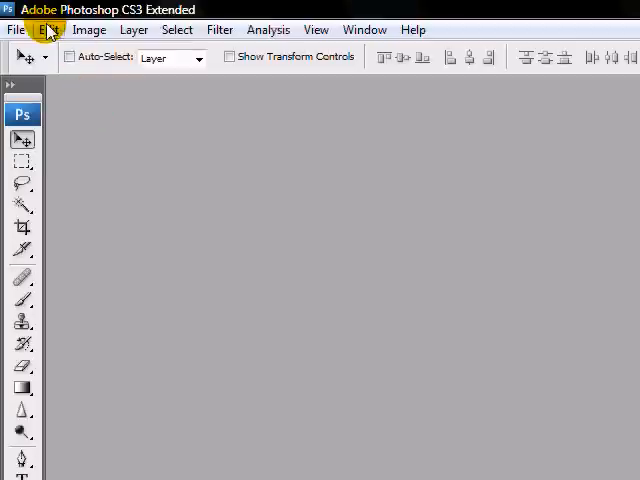
click(48, 28)
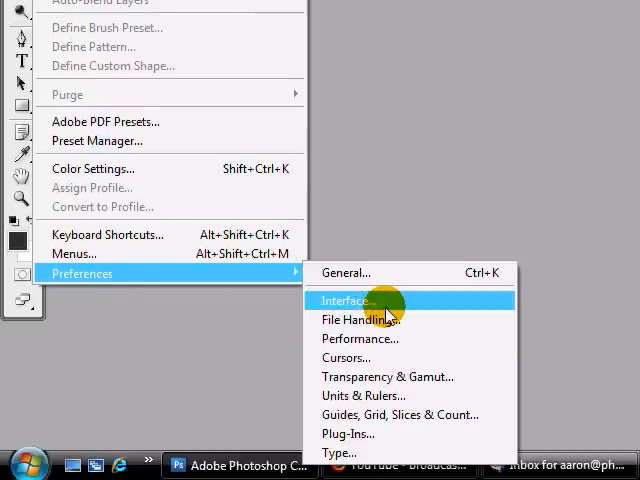
mouse_move(404, 340)
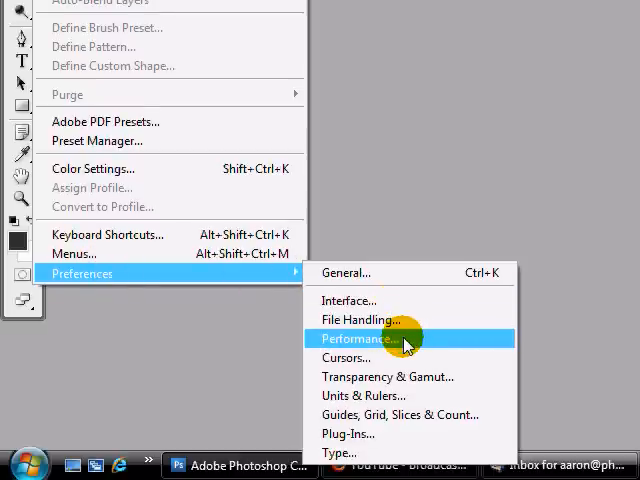
click(360, 338)
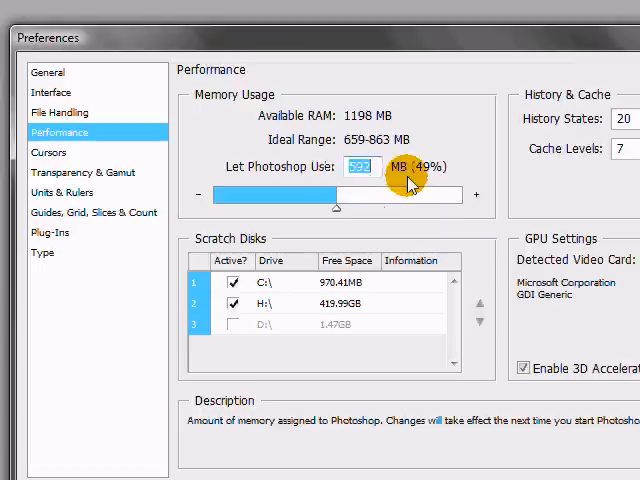
mouse_move(330, 140)
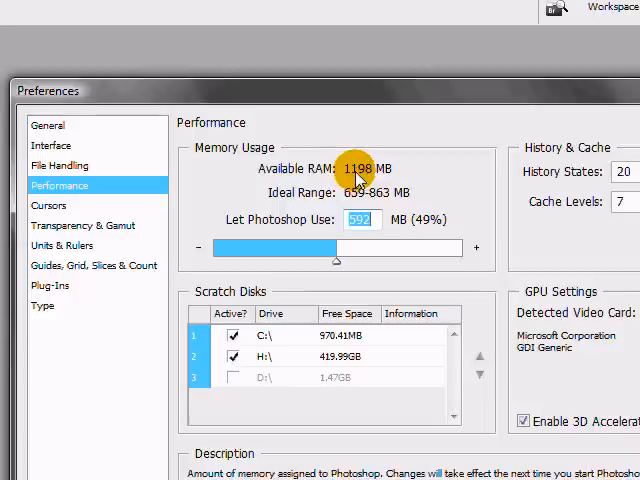
mouse_move(396, 184)
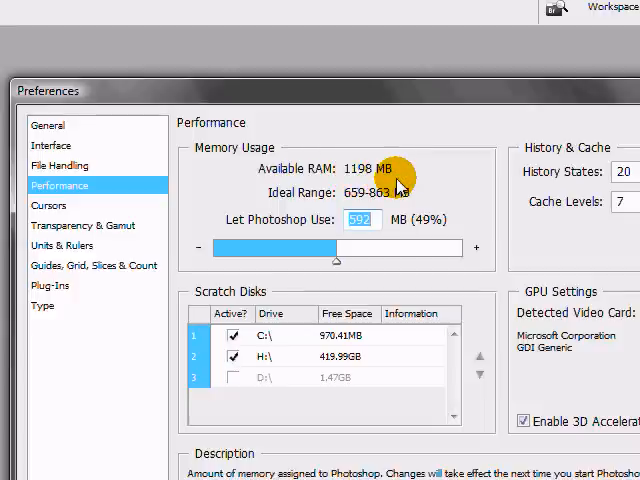
mouse_move(324, 176)
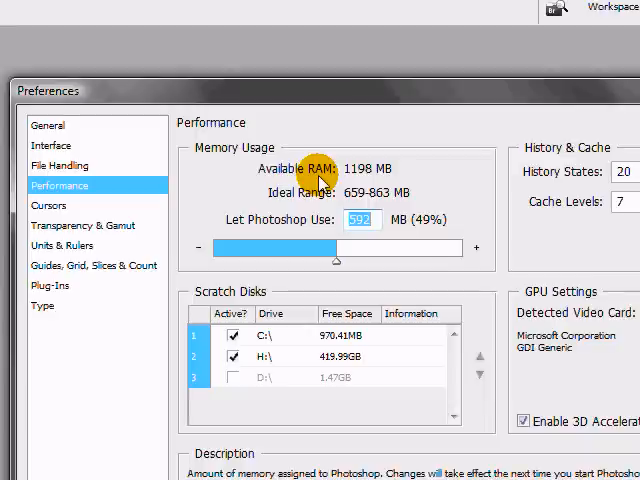
mouse_move(324, 180)
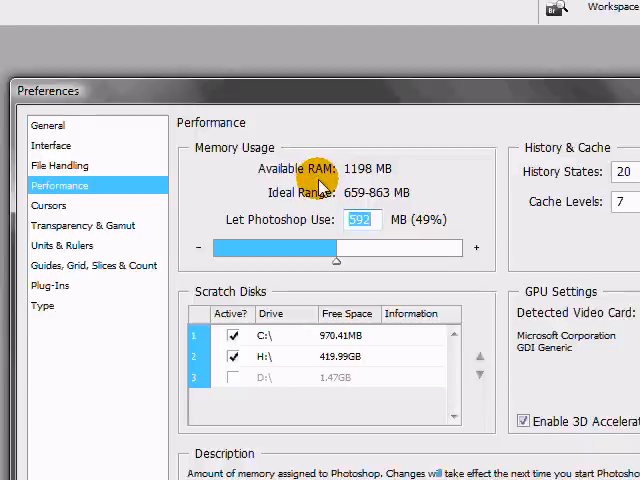
mouse_move(350, 168)
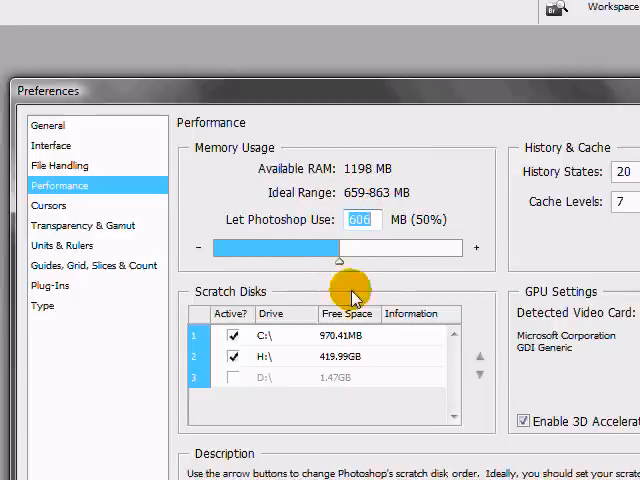
Step: Raise the Let Photoshop Use slider to 1198 MB, 100% of available RAM
drag(340, 246, 464, 246)
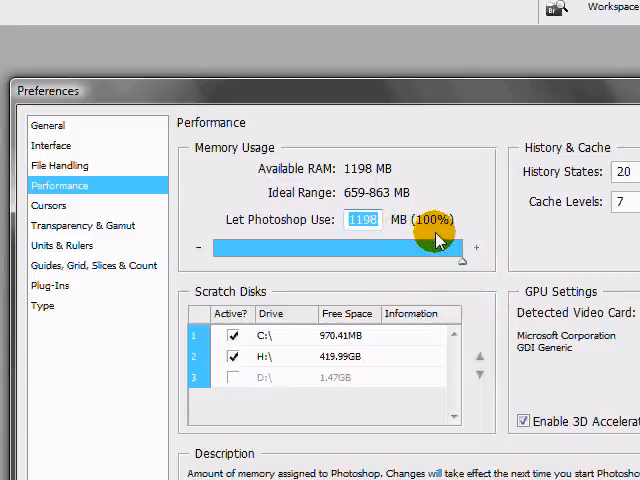
mouse_move(428, 232)
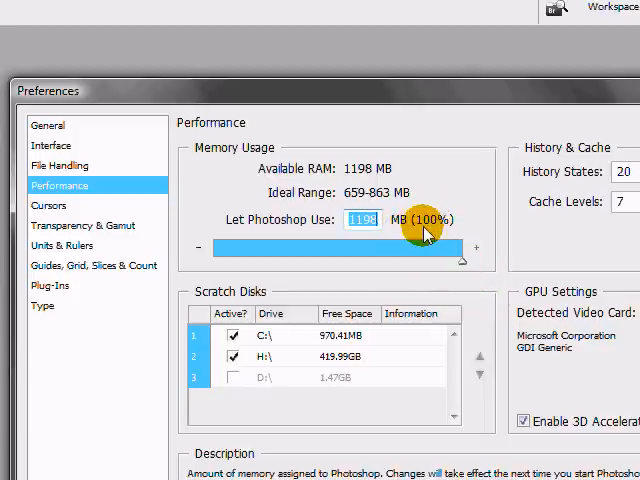
mouse_move(436, 244)
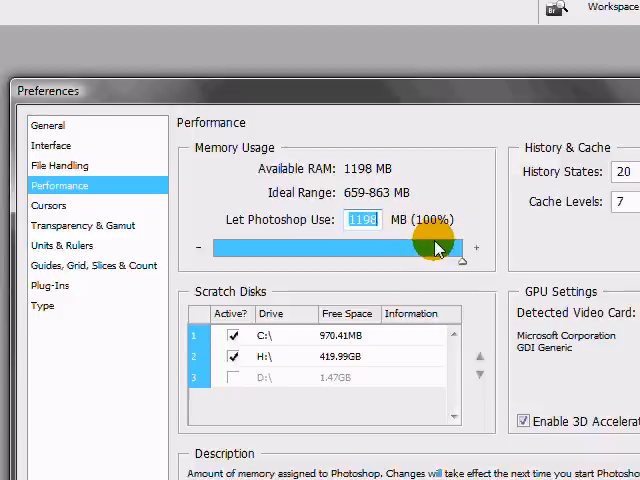
mouse_move(410, 224)
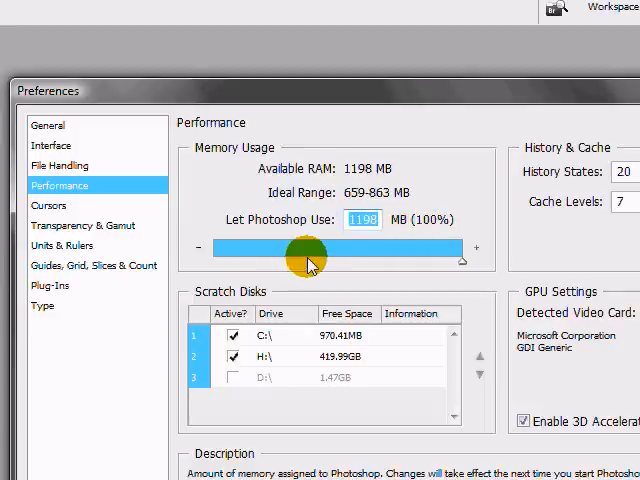
mouse_move(322, 246)
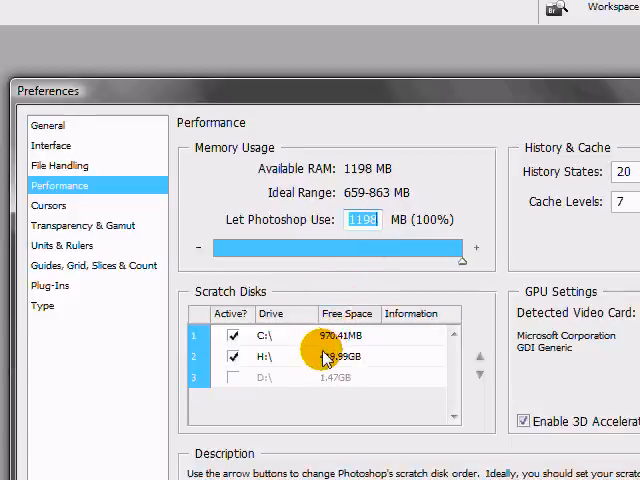
mouse_move(216, 308)
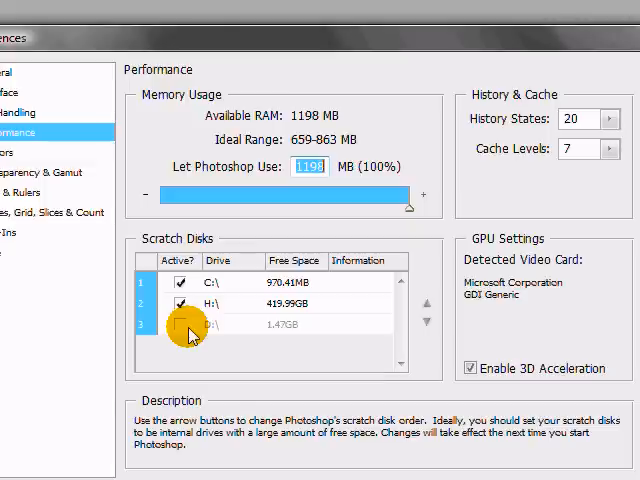
Step: Toggle the scratch-disk checkboxes so C:\ and H:\ are active and D:\ is inactive
click(180, 324)
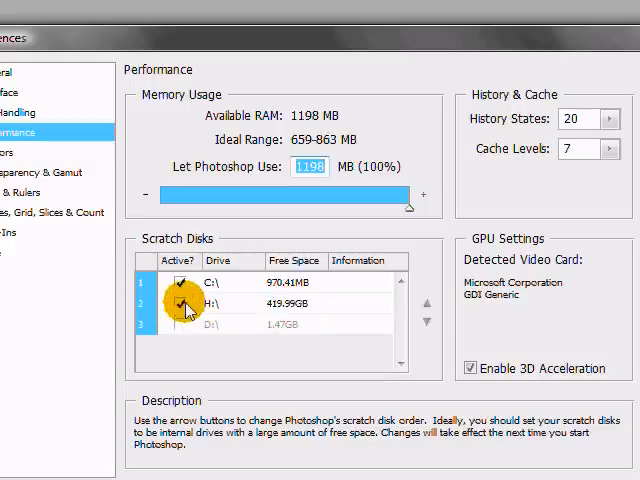
click(180, 304)
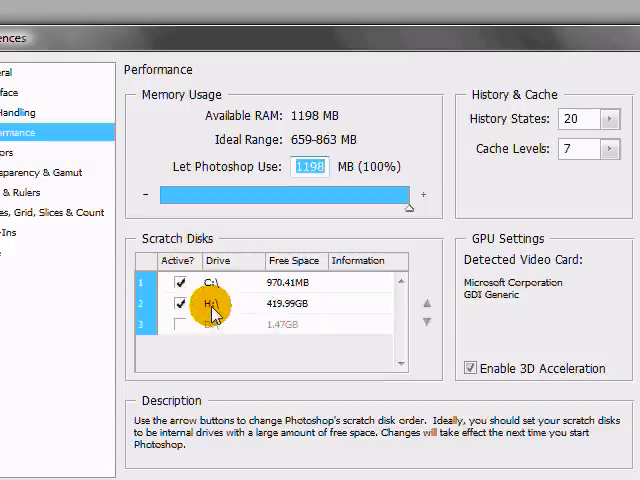
click(180, 304)
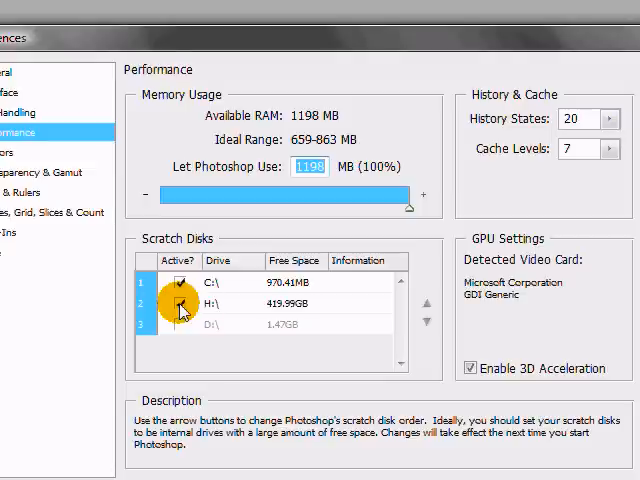
click(180, 304)
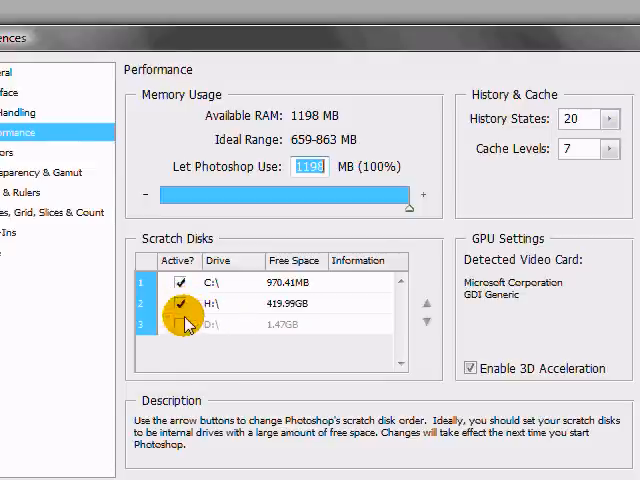
click(180, 324)
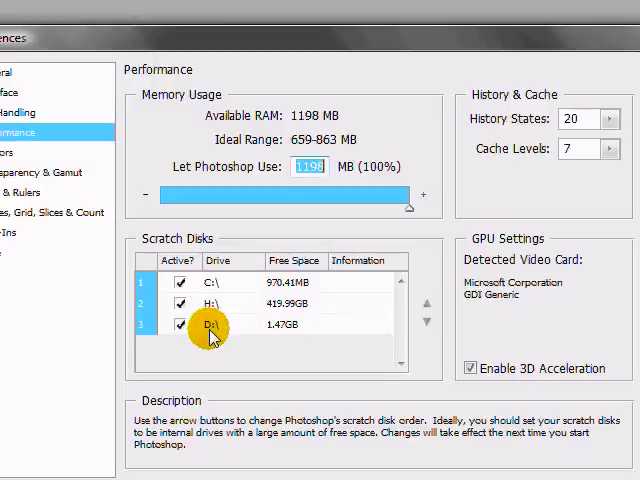
mouse_move(278, 332)
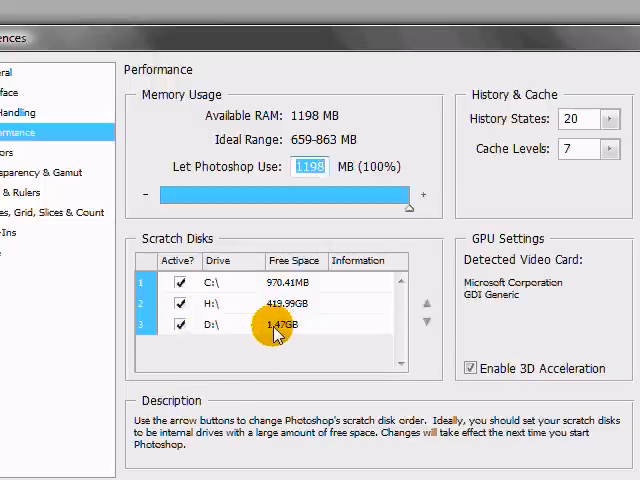
mouse_move(280, 308)
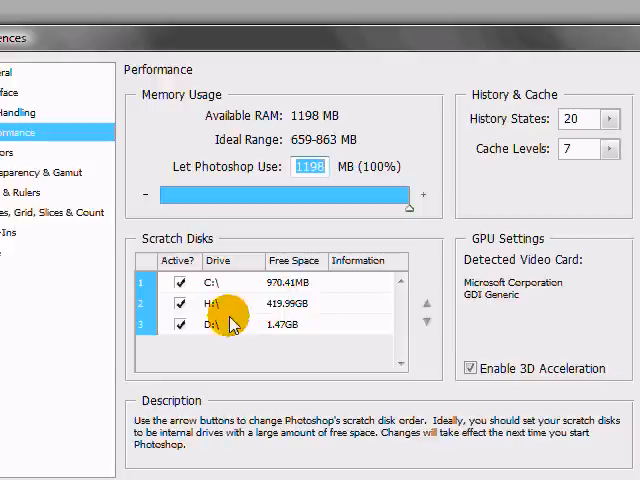
click(180, 324)
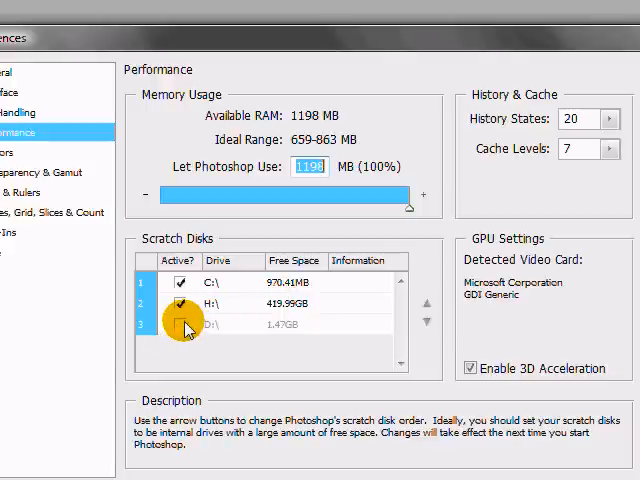
click(308, 166)
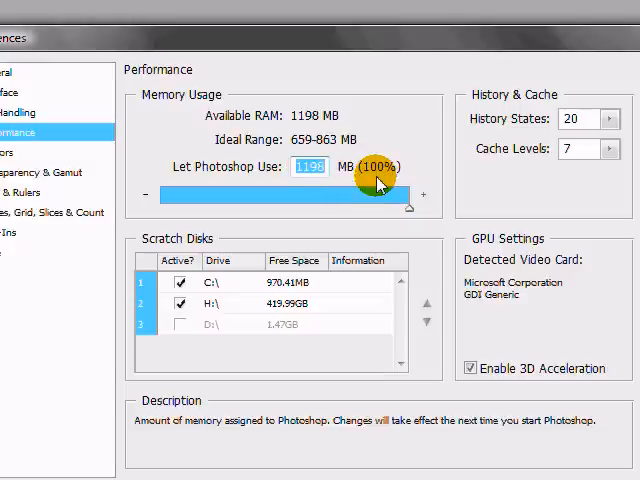
mouse_move(240, 132)
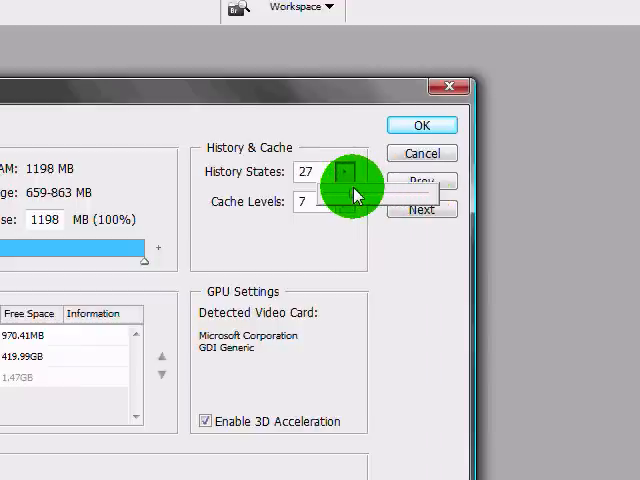
Step: Nudge the History States spinner up and down until it reads 22
click(344, 166)
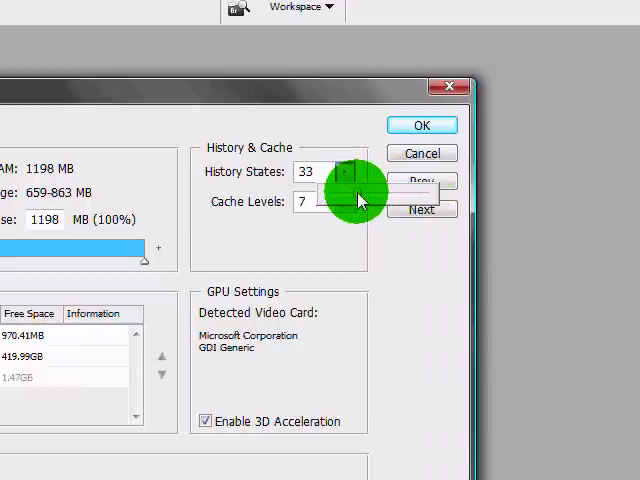
click(348, 172)
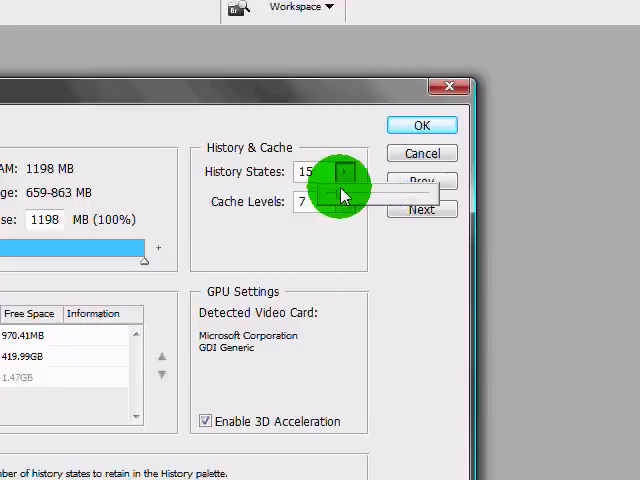
click(348, 164)
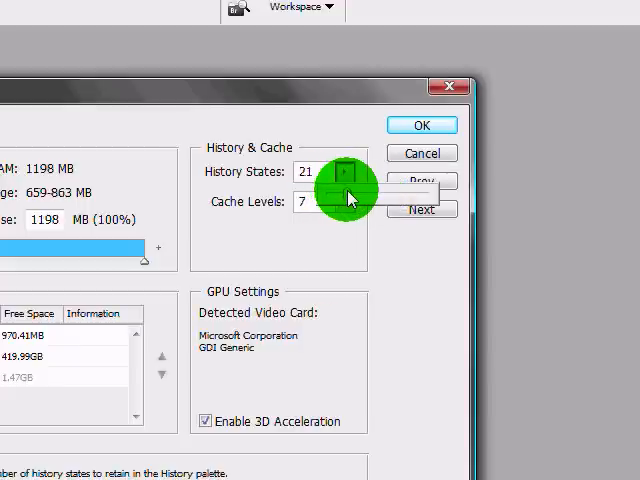
click(344, 164)
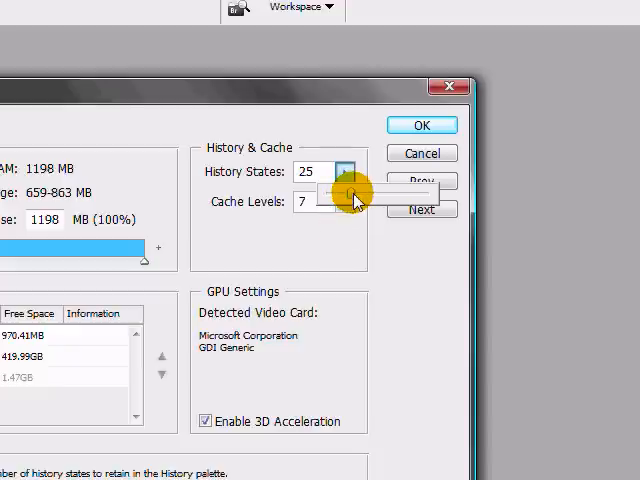
click(344, 184)
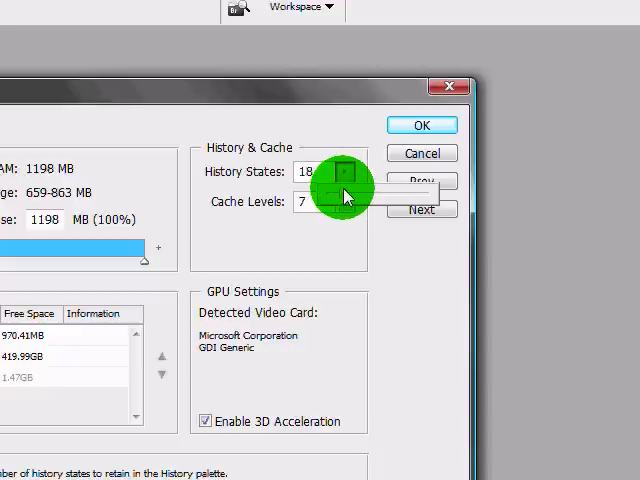
click(346, 172)
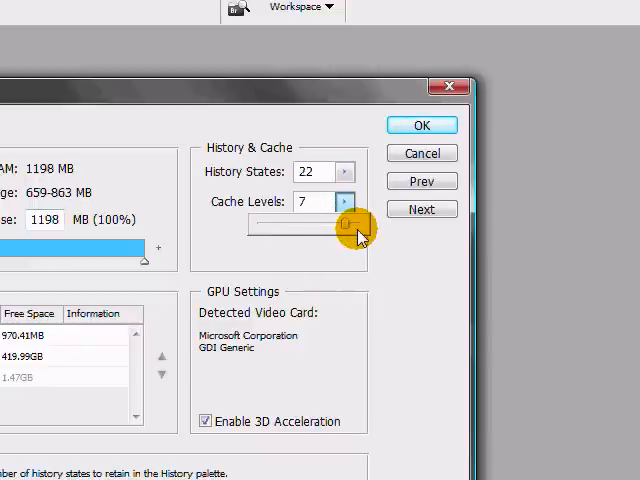
mouse_move(350, 228)
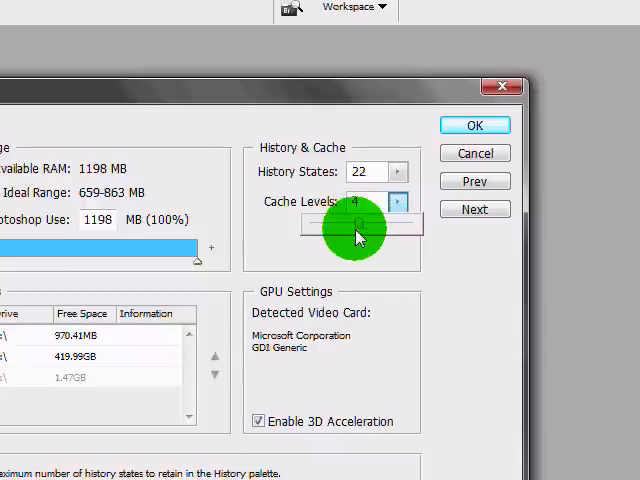
Step: Drag the Cache Levels slider so the value is 7
drag(344, 222, 320, 222)
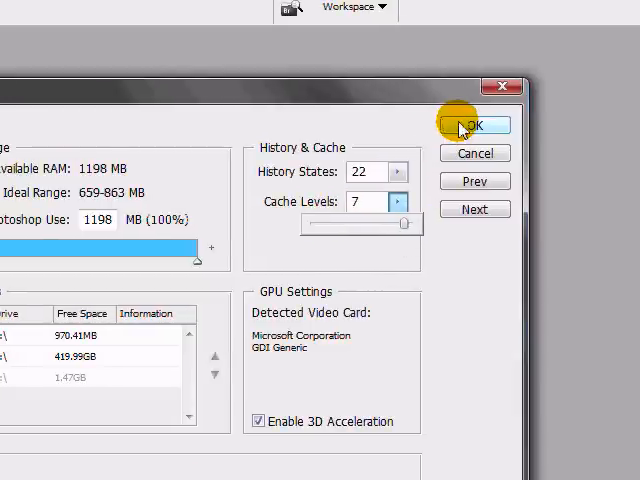
Step: Accept the Performance settings with OK, closing the Preferences dialog
click(472, 126)
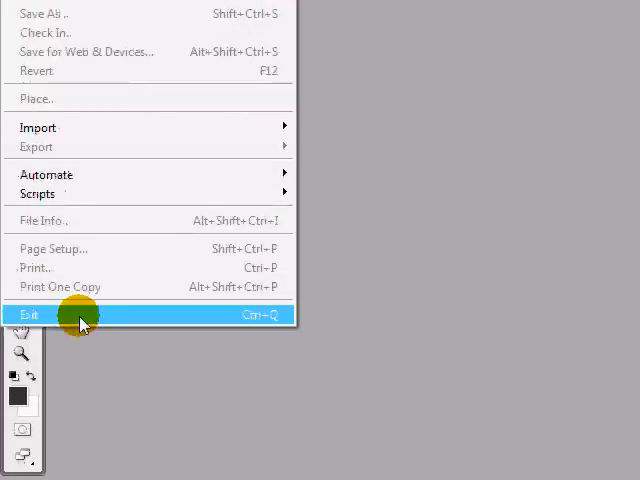
mouse_move(300, 240)
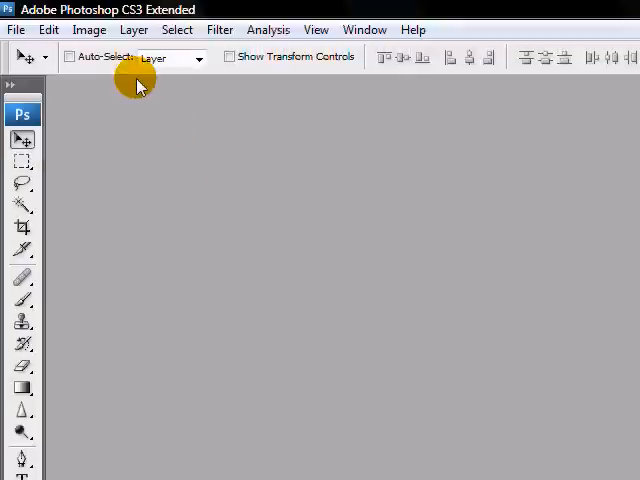
mouse_move(164, 138)
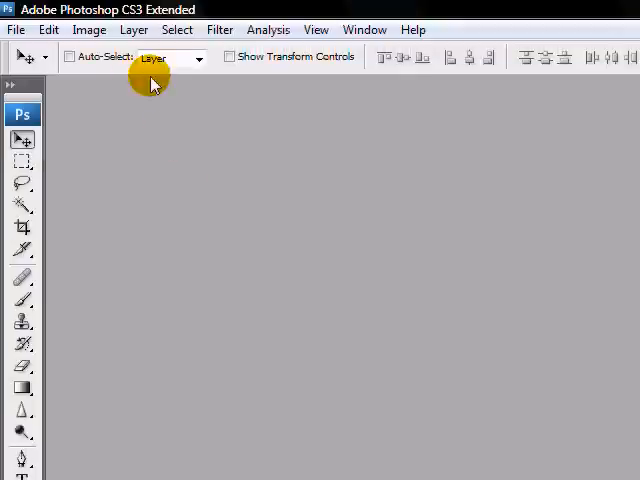
mouse_move(284, 152)
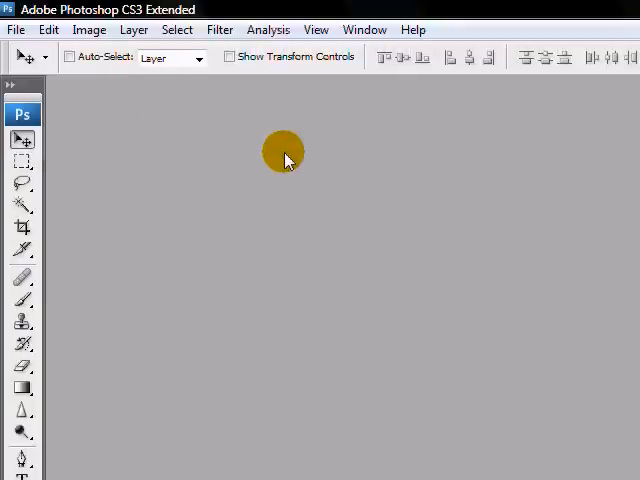